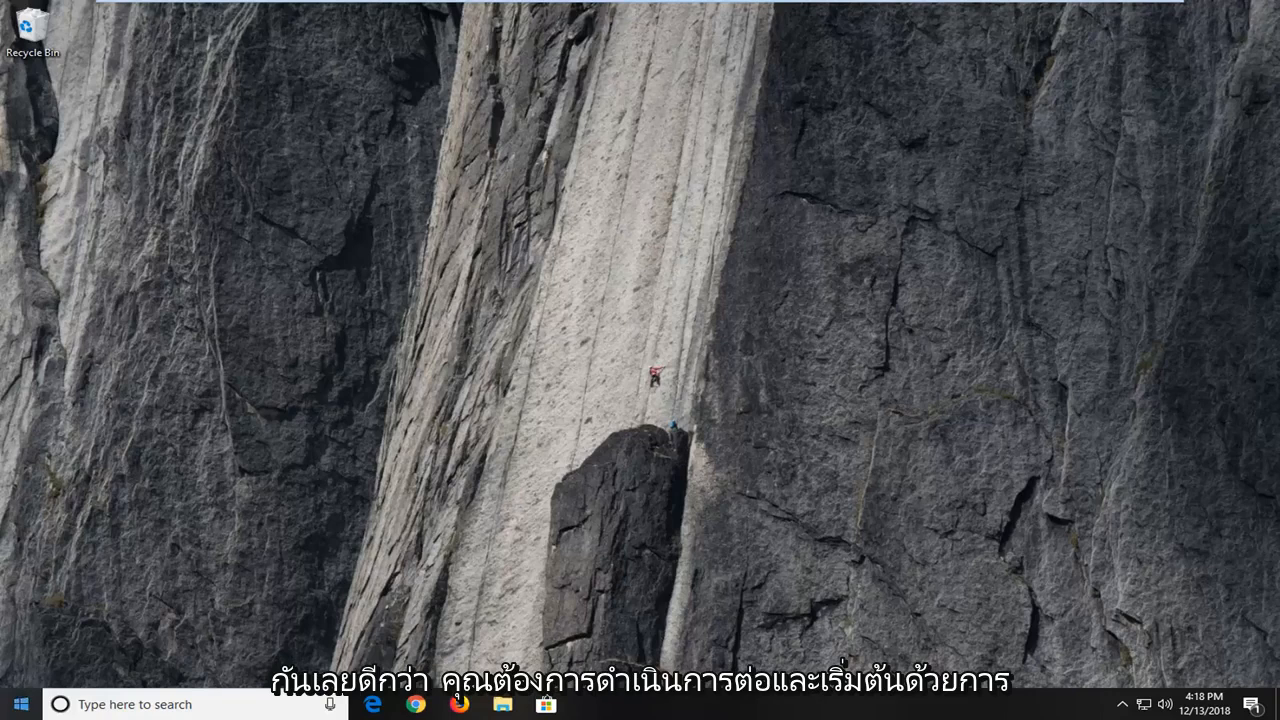
Search the Start menu for 'de' to find Defragment and Optimize Drives
{"action": "left_click", "coordinate": [20, 704]}
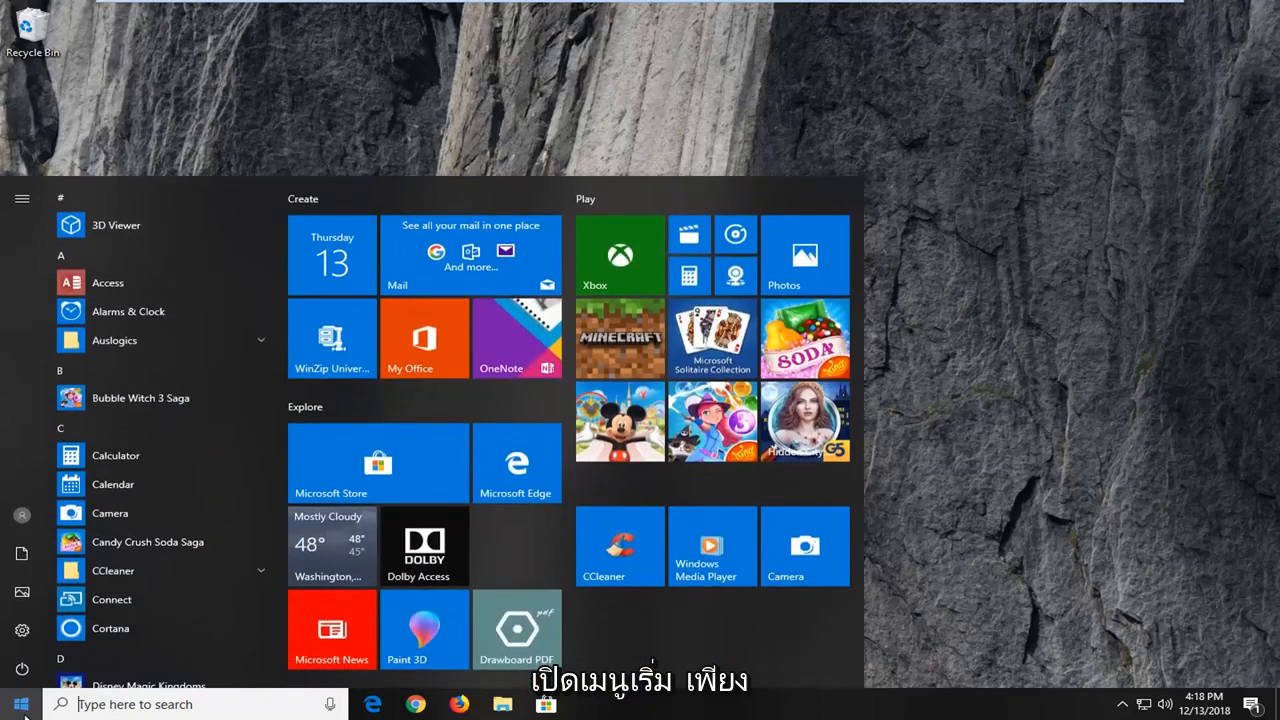
{"action": "type", "text": "de"}
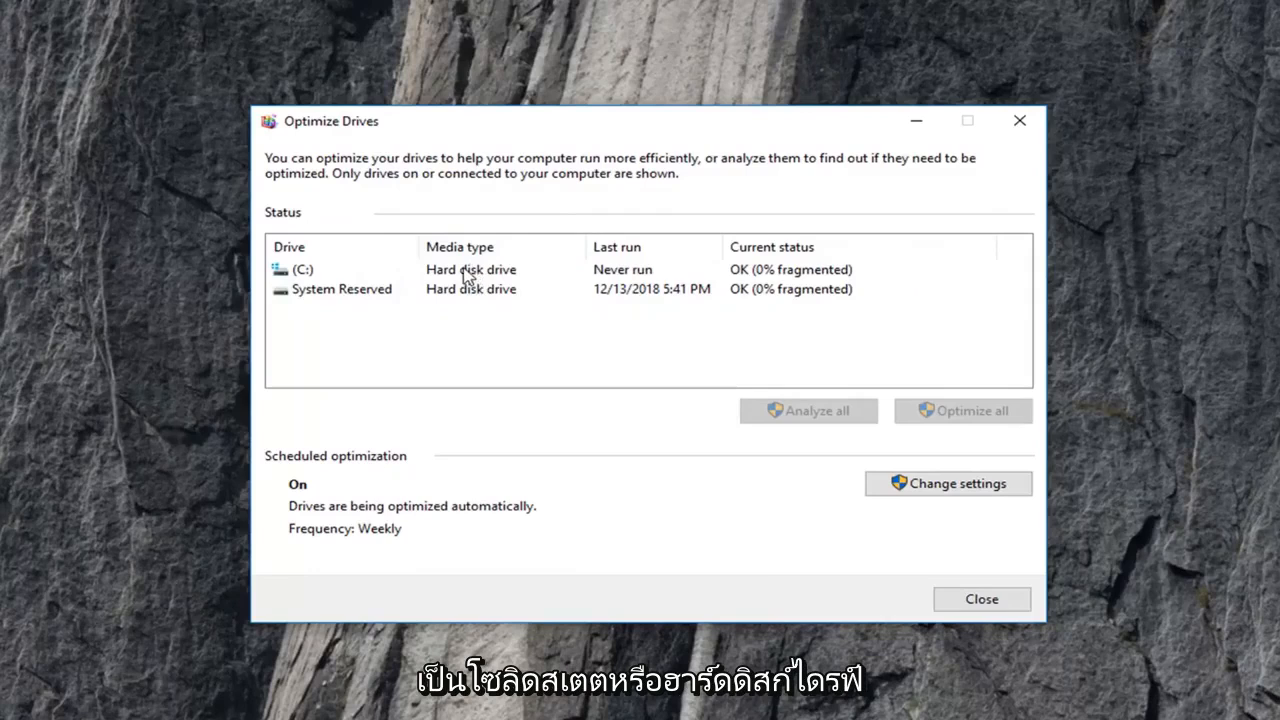
Select the System Reserved drive in the Optimize Drives list to inspect it
{"action": "left_click", "coordinate": [340, 288]}
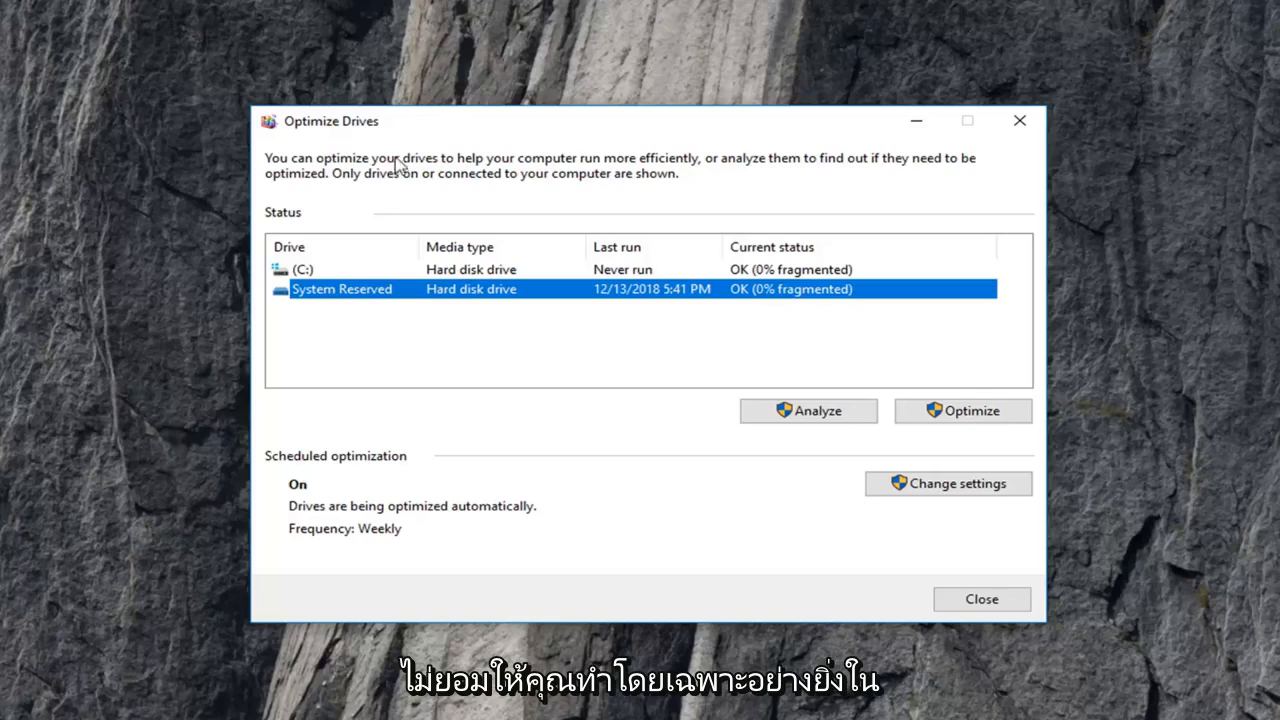
{"action": "mouse_move", "coordinate": [352, 340]}
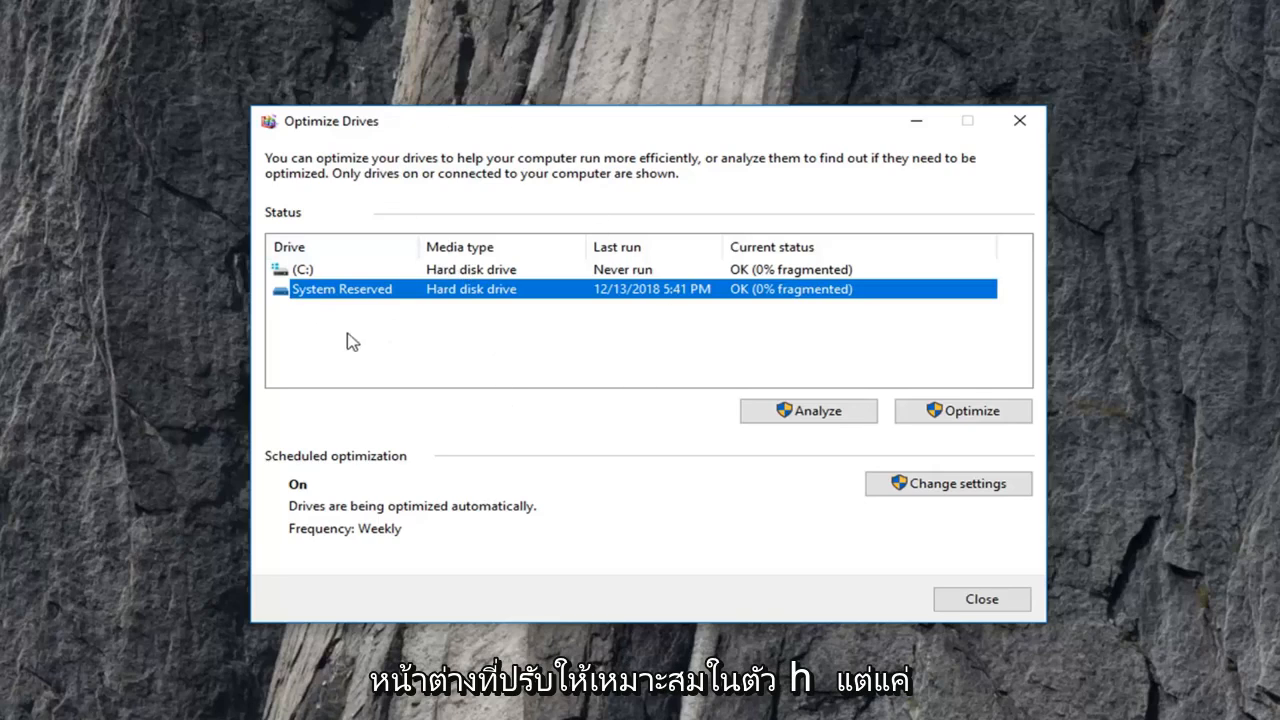
{"action": "left_click", "coordinate": [302, 268]}
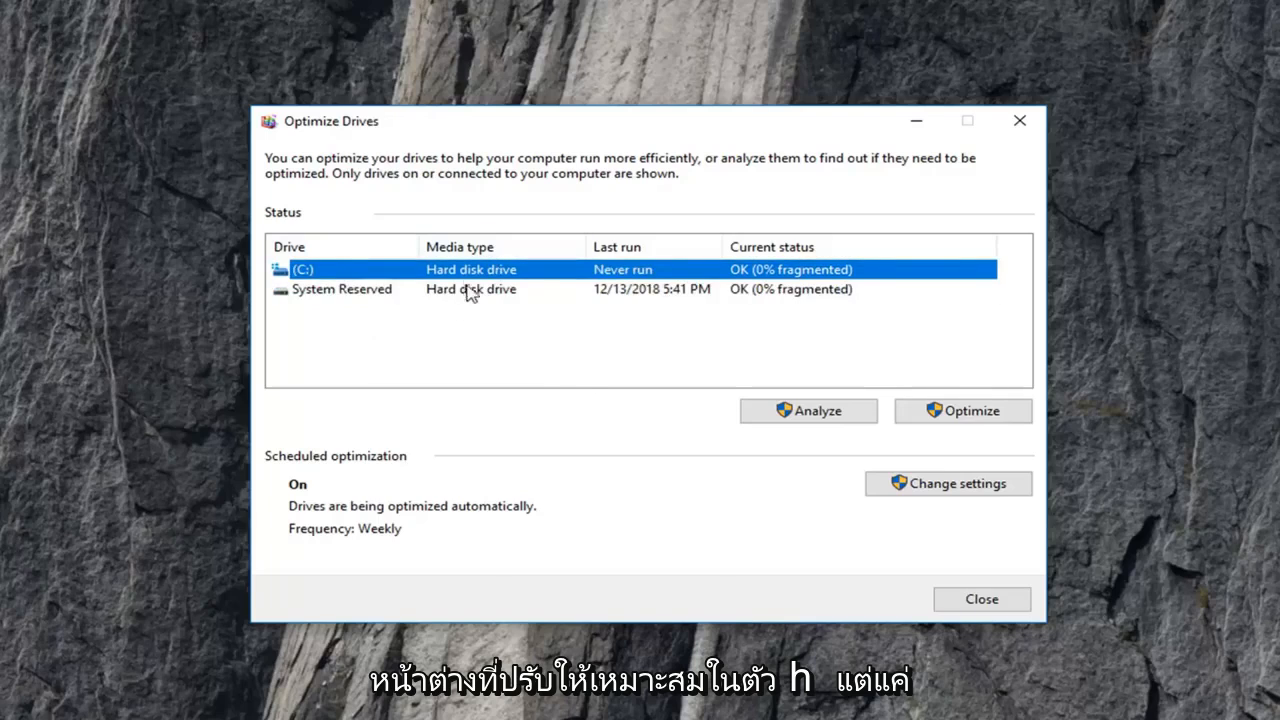
{"action": "mouse_move", "coordinate": [458, 302]}
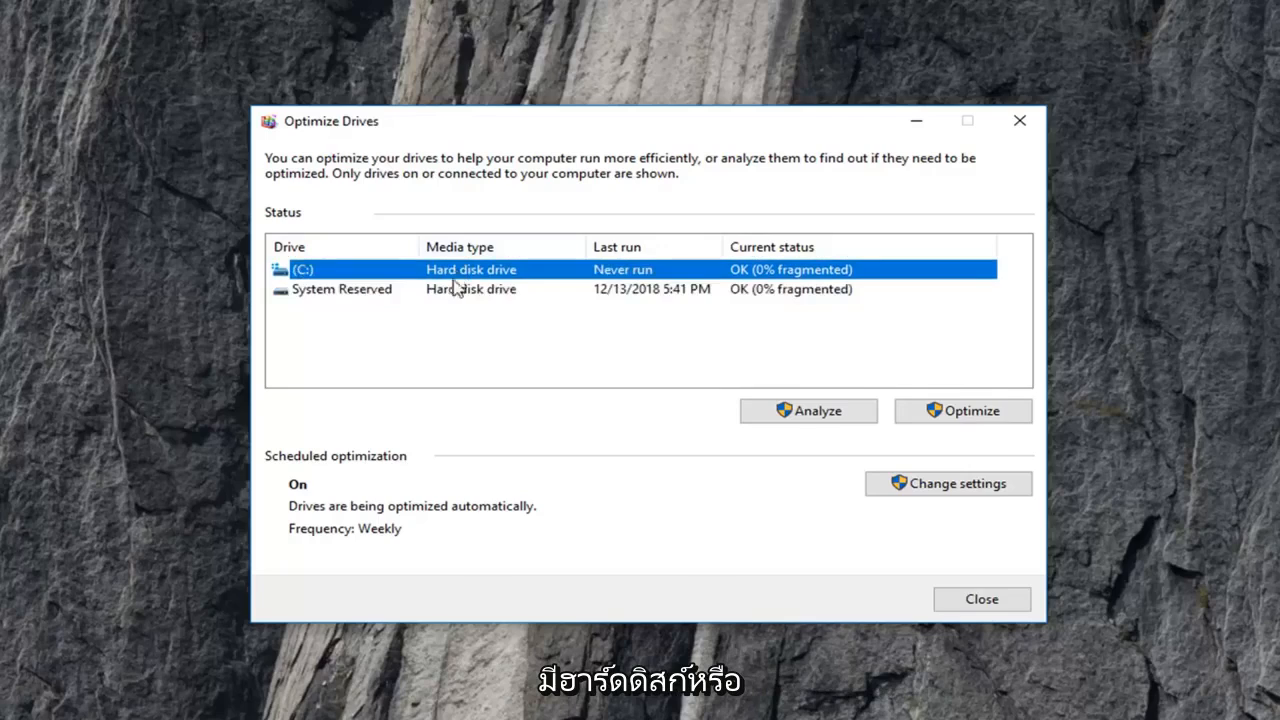
{"action": "left_click", "coordinate": [340, 288]}
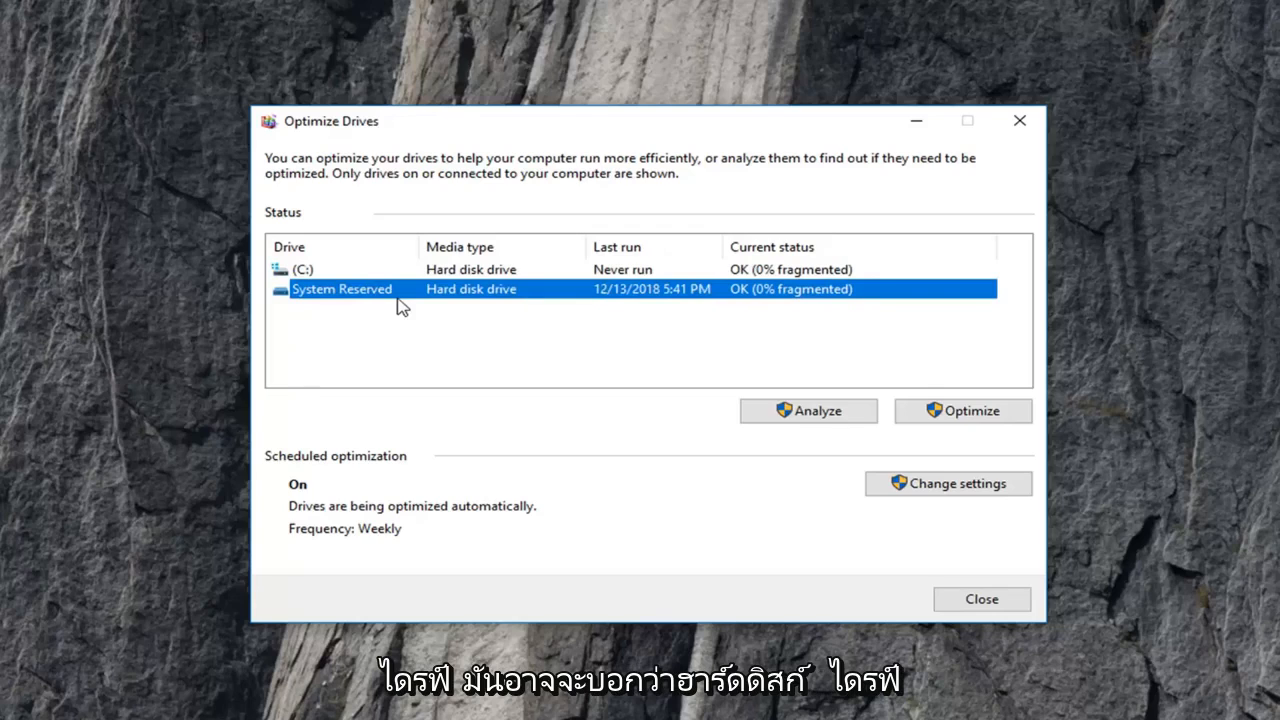
{"action": "mouse_move", "coordinate": [480, 278]}
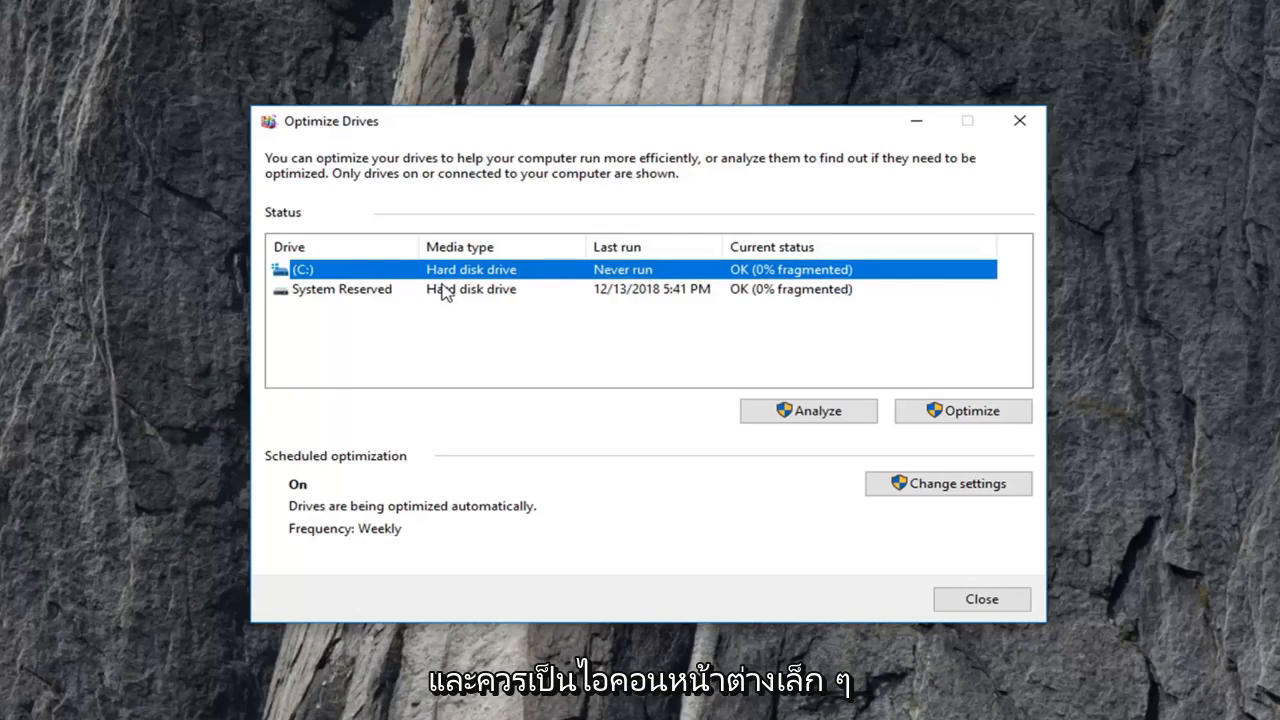
{"action": "mouse_move", "coordinate": [284, 280]}
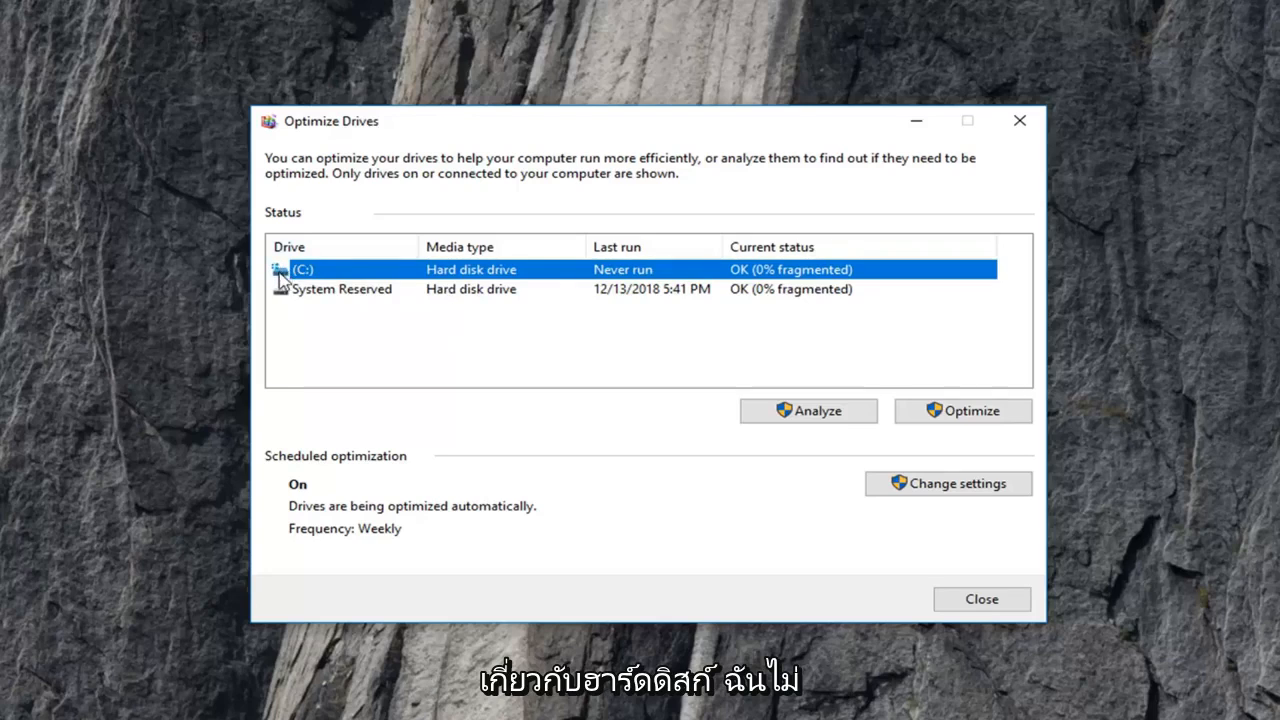
{"action": "left_click", "coordinate": [342, 288]}
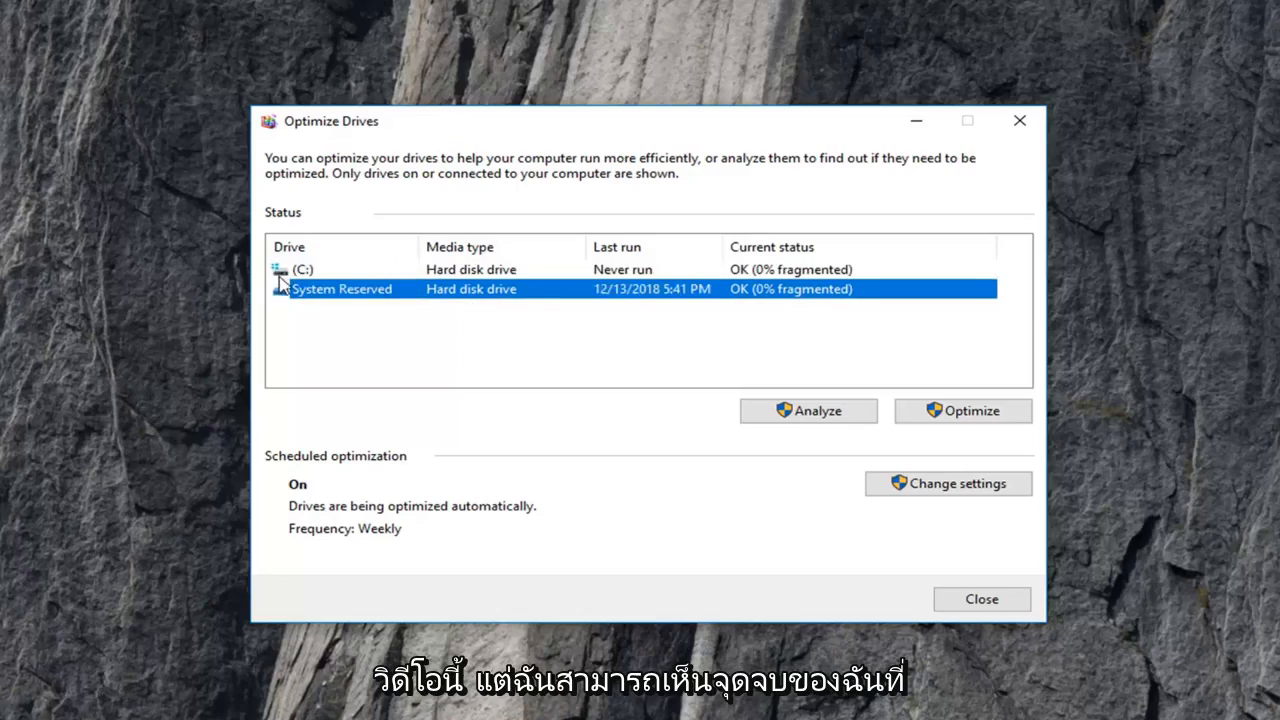
{"action": "mouse_move", "coordinate": [312, 300]}
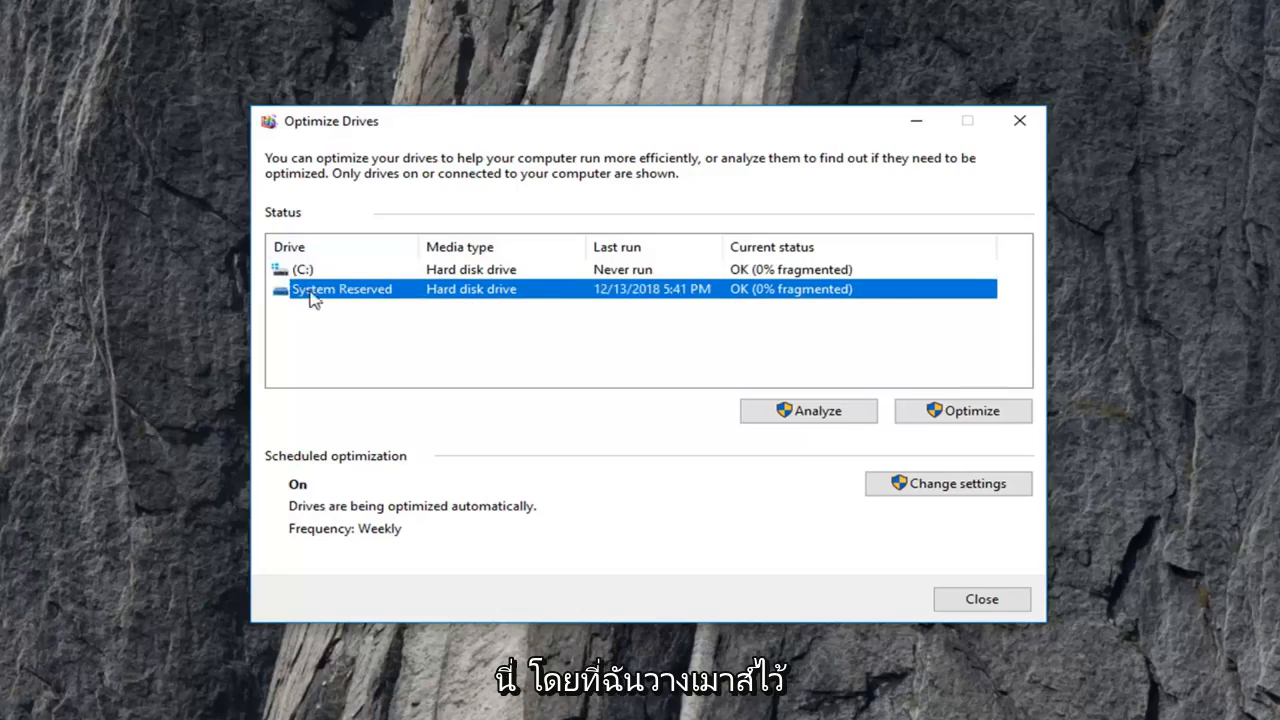